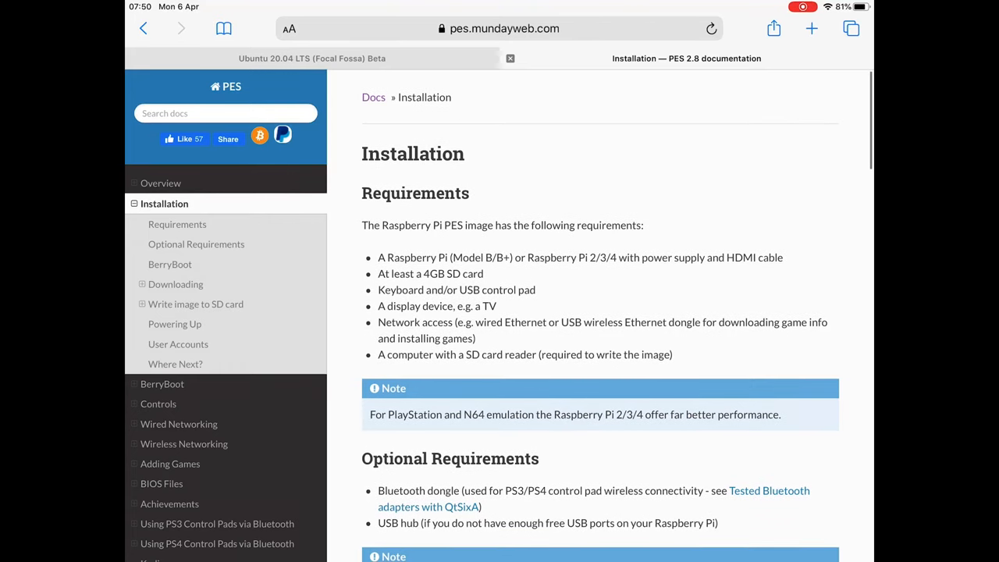
Scroll down and back up on the desktop while the BOOT, data and ROOT volumes mount.
scroll(down, 3)
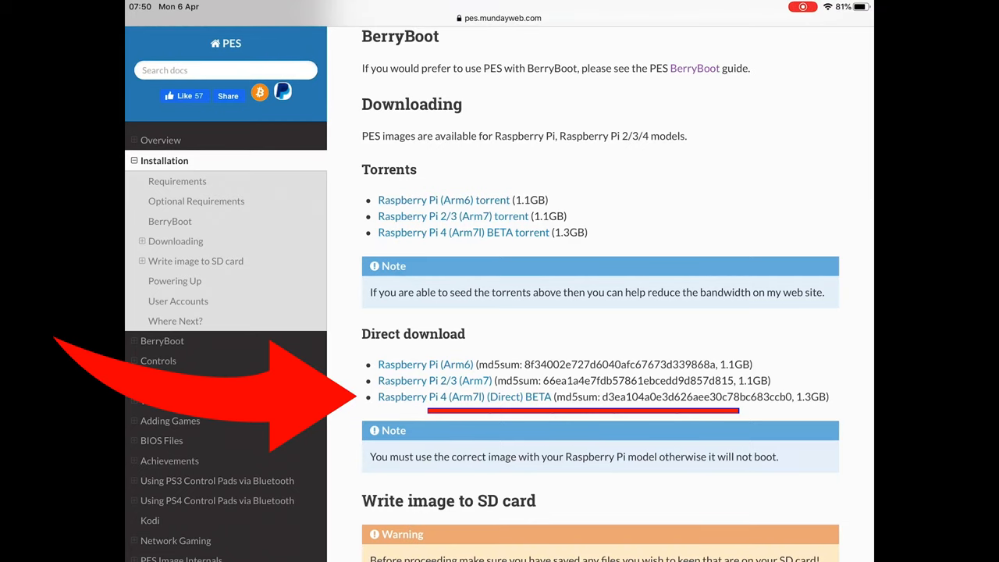
scroll(down, 3)
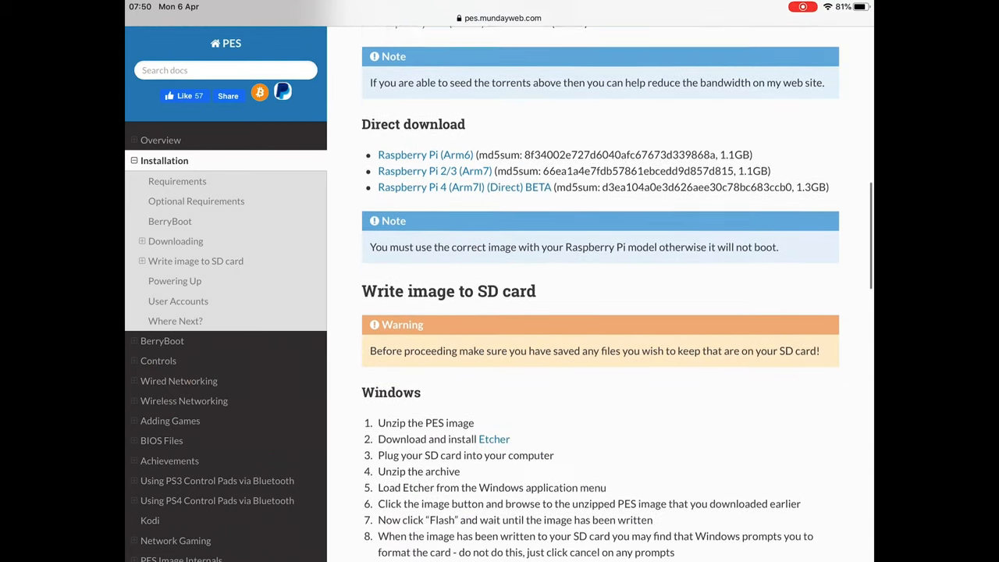
scroll(down, 3)
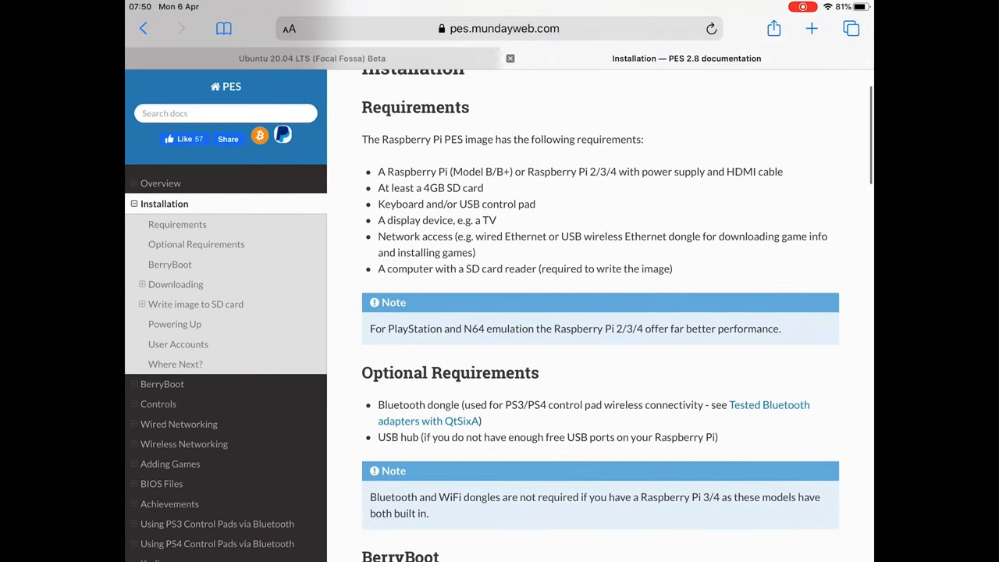
scroll(down, 3)
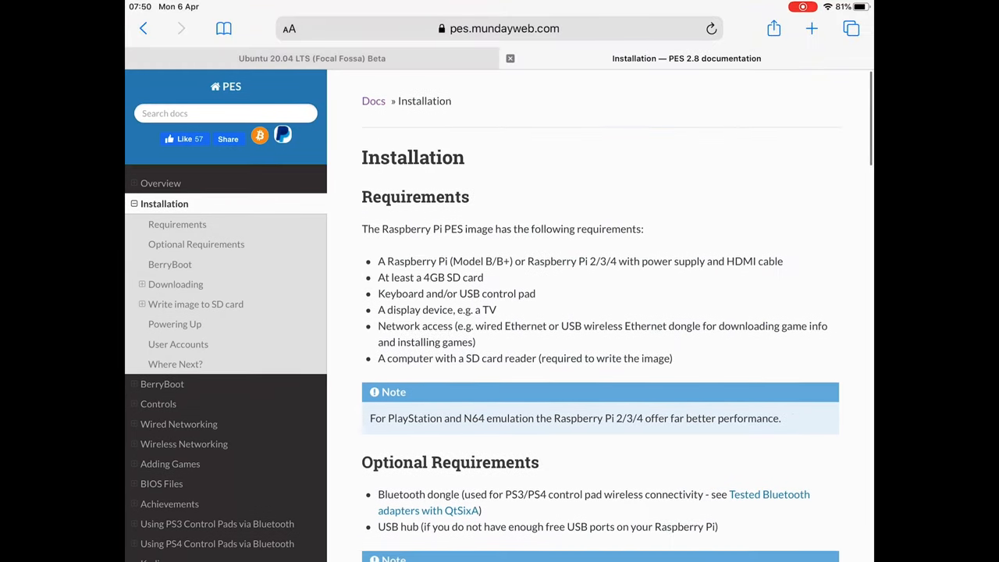
scroll(up, 3)
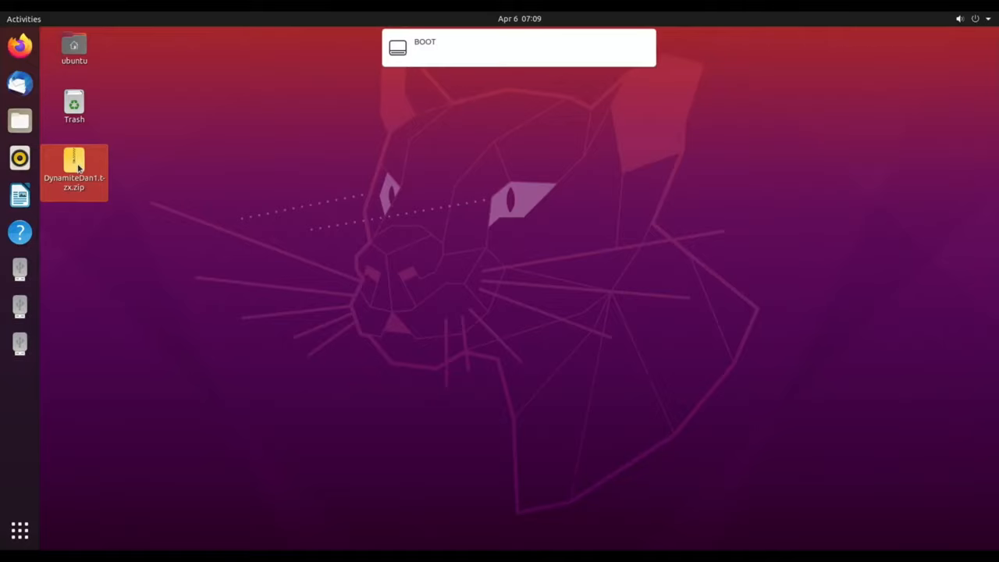
mouse_move(19, 232)
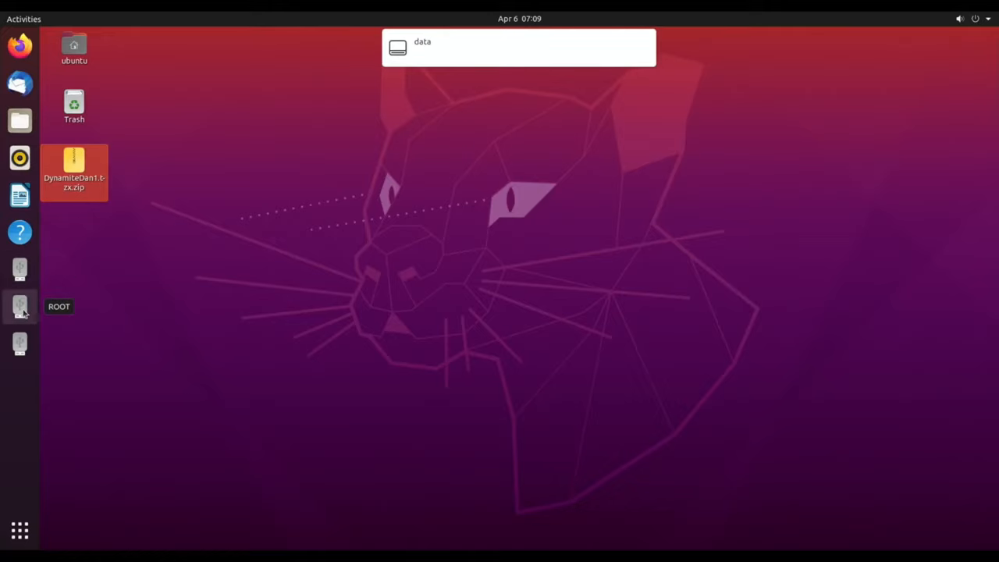
mouse_move(20, 343)
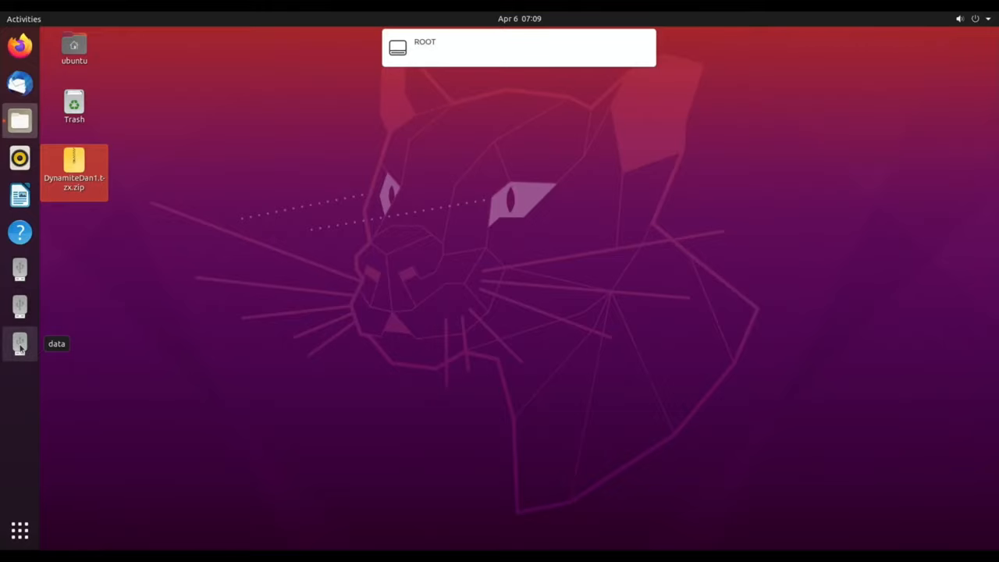
Browse data > pes > roms > ZX Spectrum and start a new folder there.
click(20, 344)
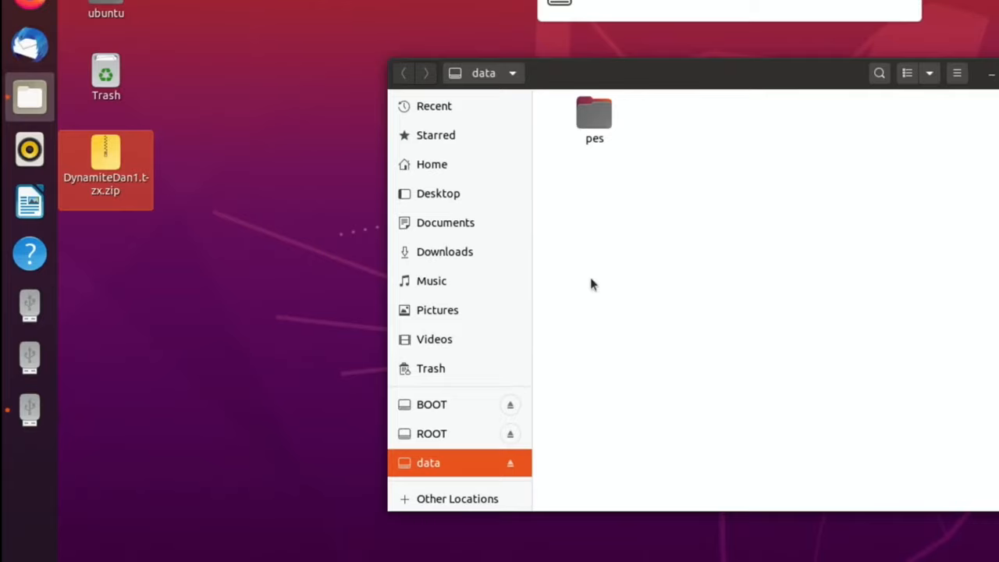
mouse_move(573, 118)
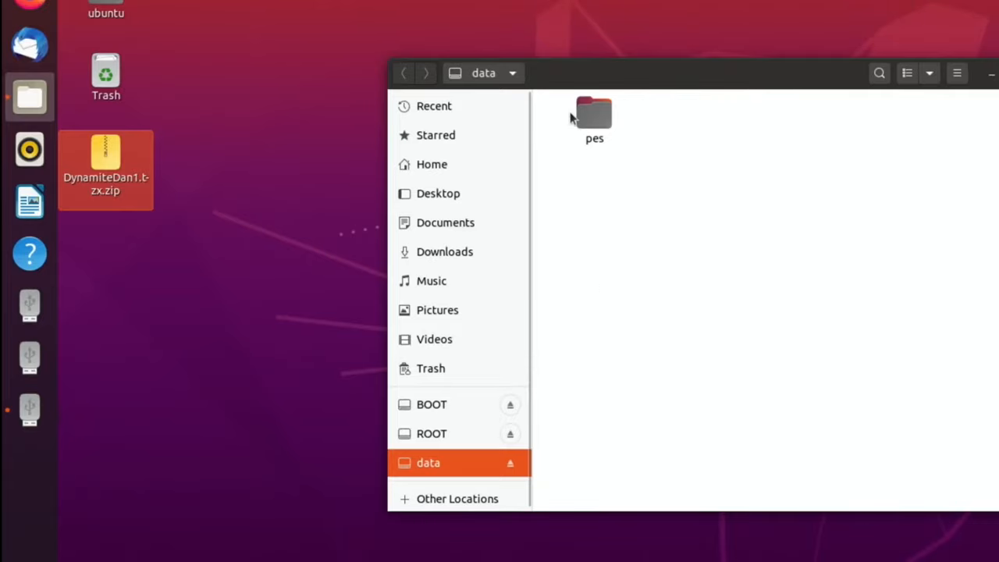
click(594, 117)
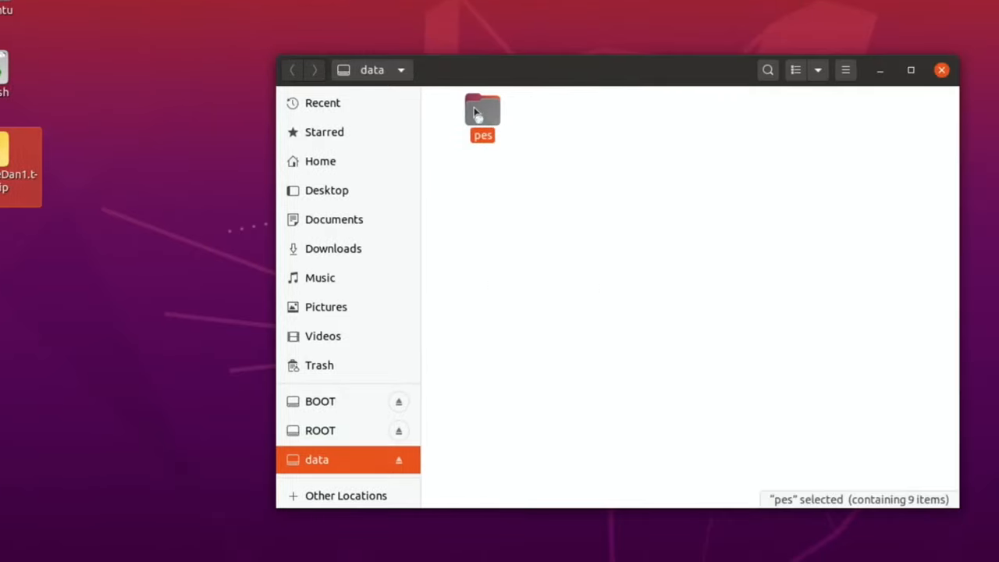
double_click(483, 113)
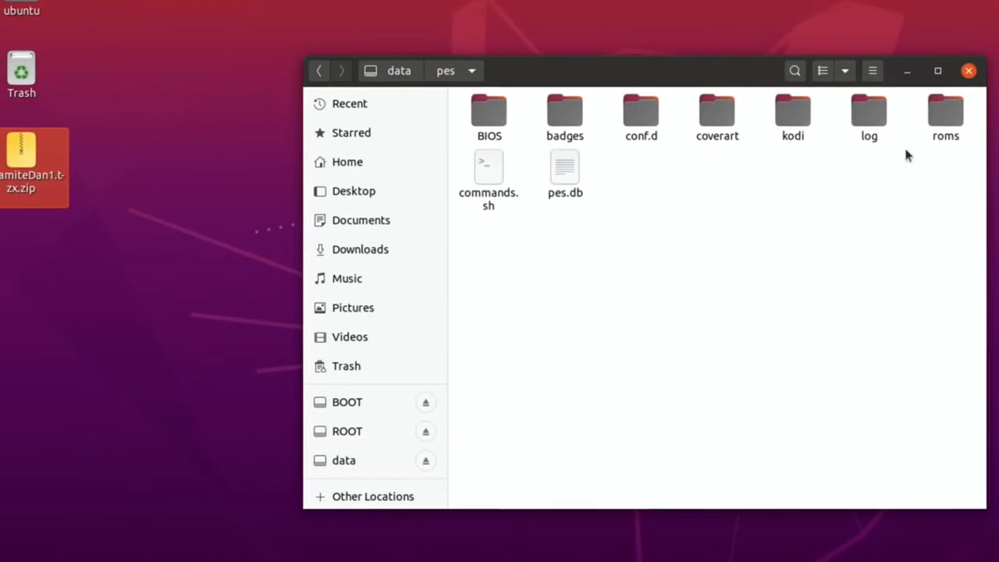
double_click(946, 109)
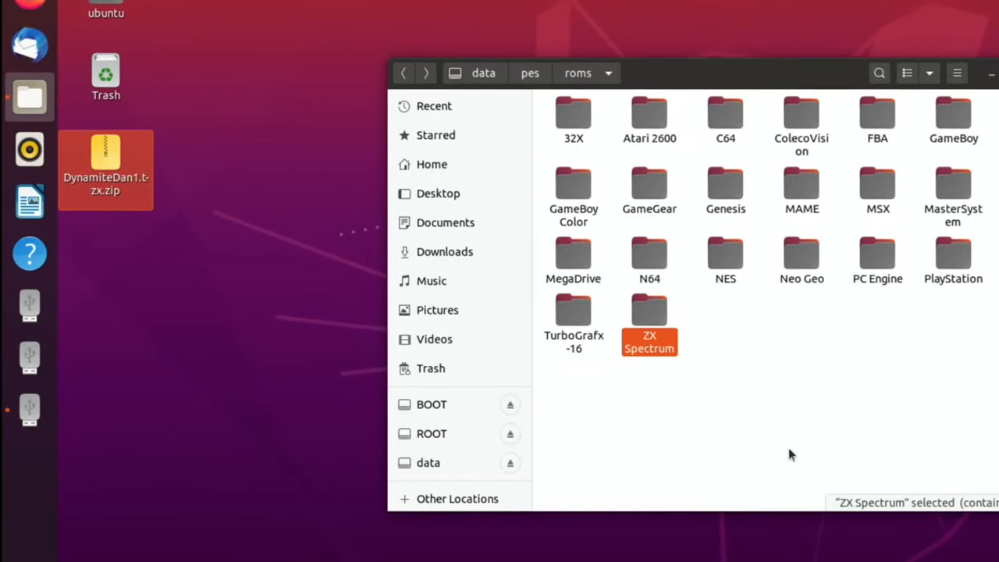
mouse_move(649, 313)
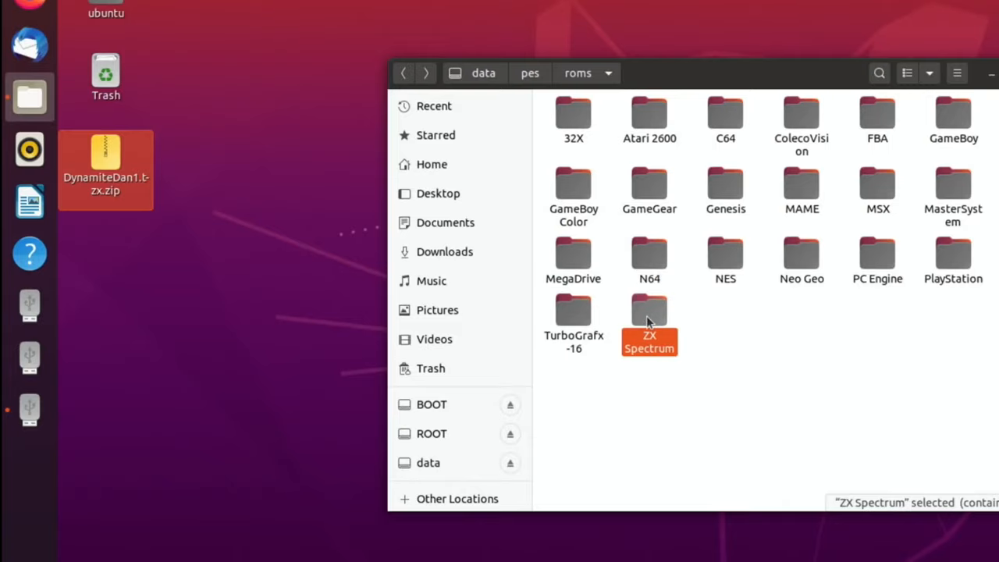
double_click(649, 311)
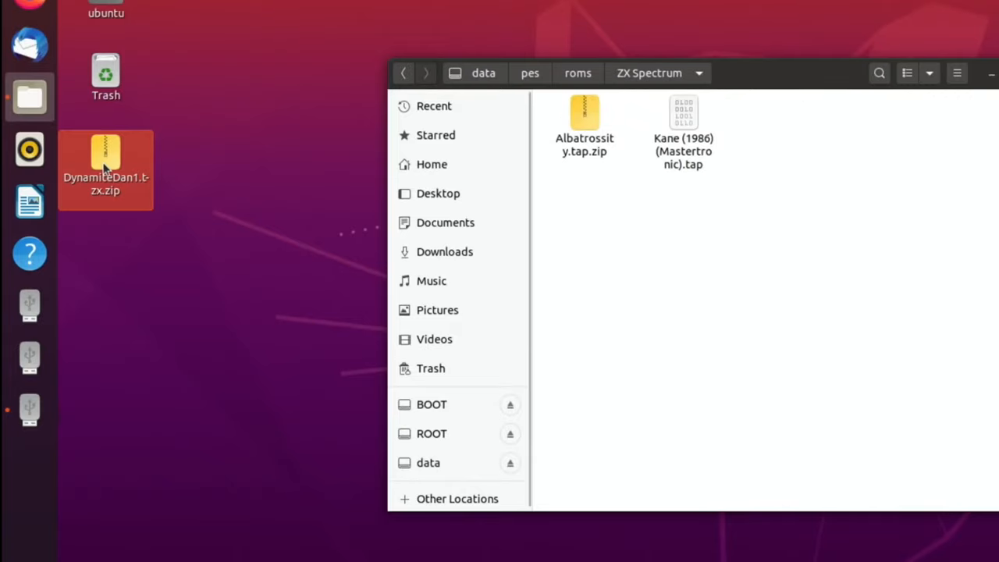
mouse_move(582, 230)
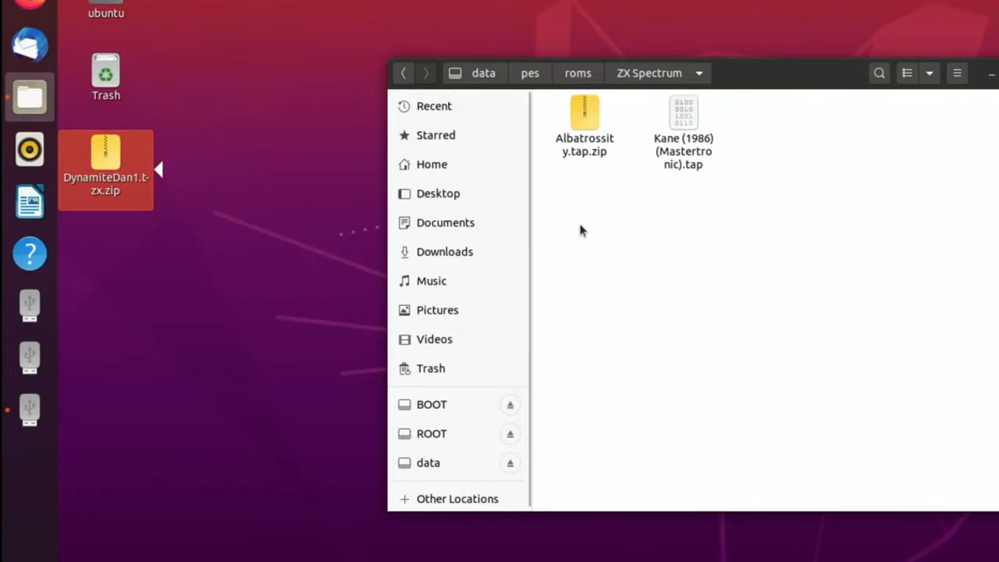
right_click(581, 230)
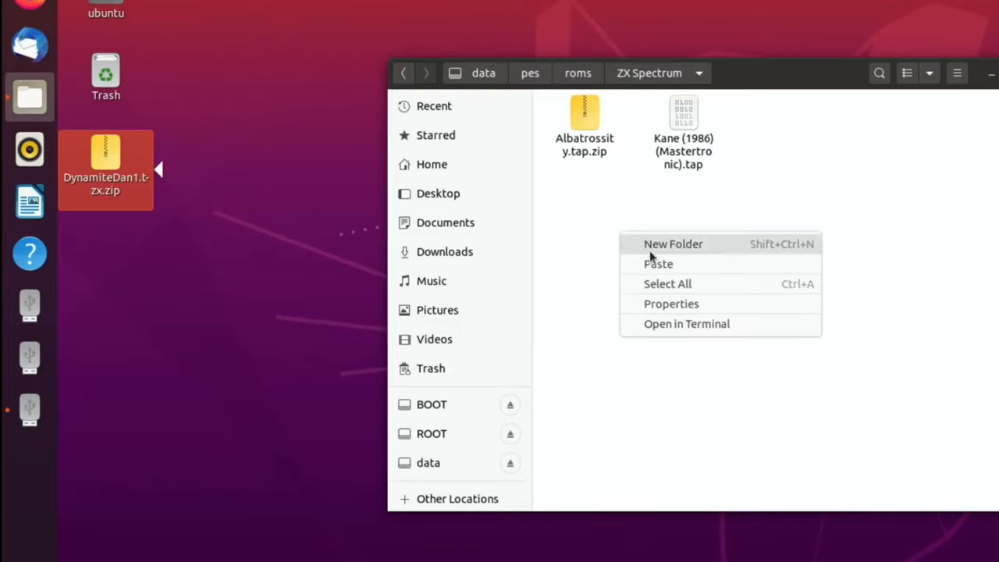
click(658, 264)
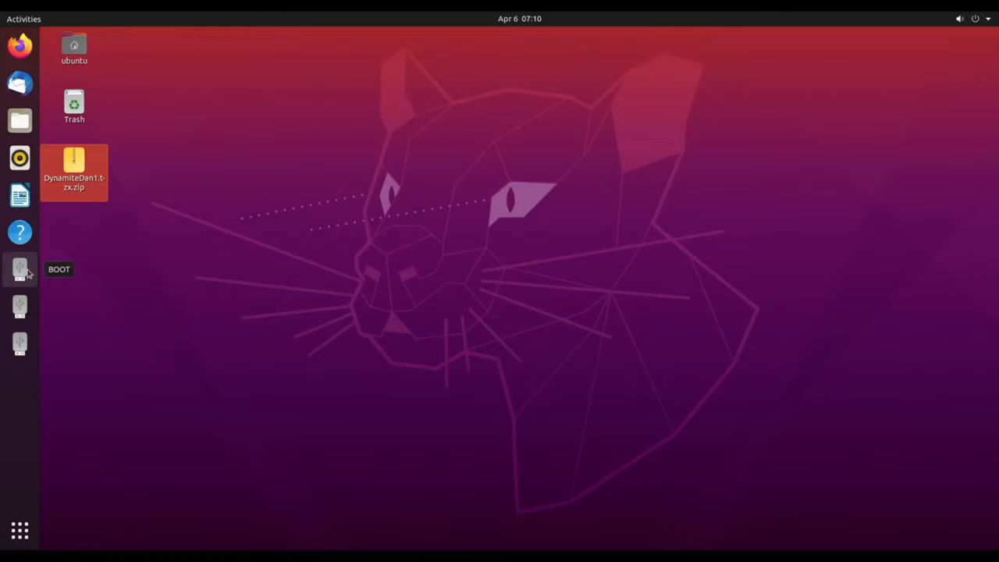
mouse_move(19, 343)
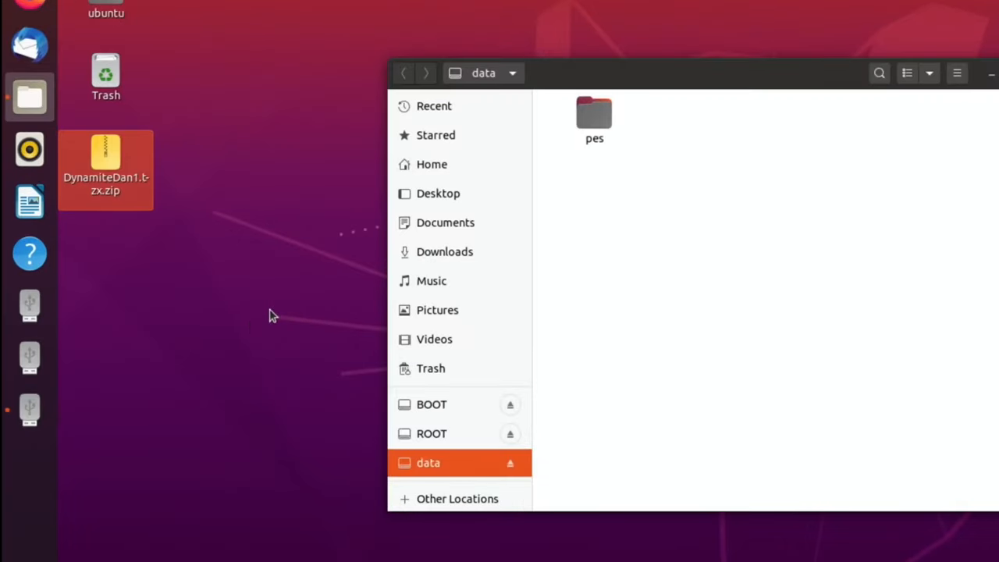
mouse_move(546, 228)
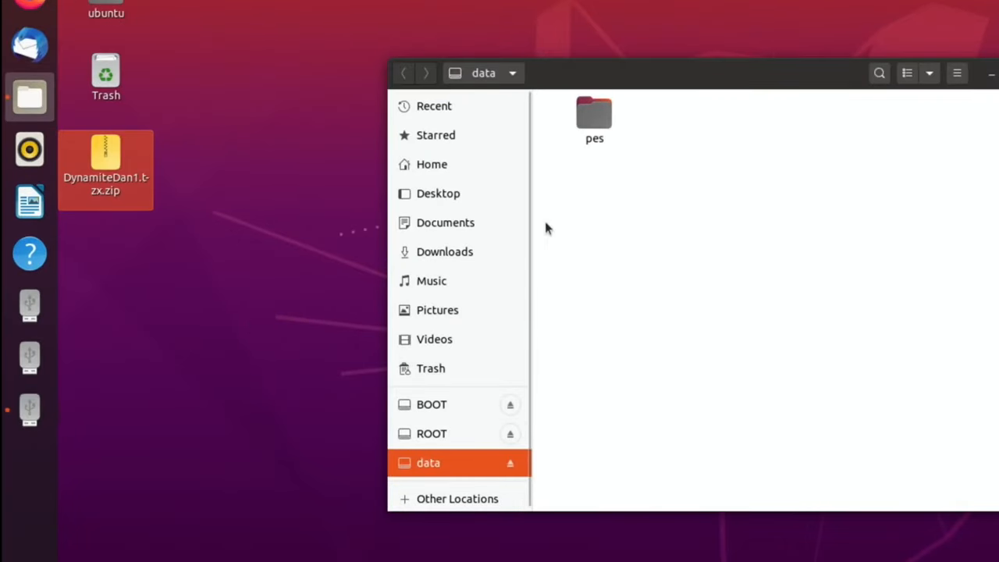
Select and open the pes folder on the data drive.
click(594, 117)
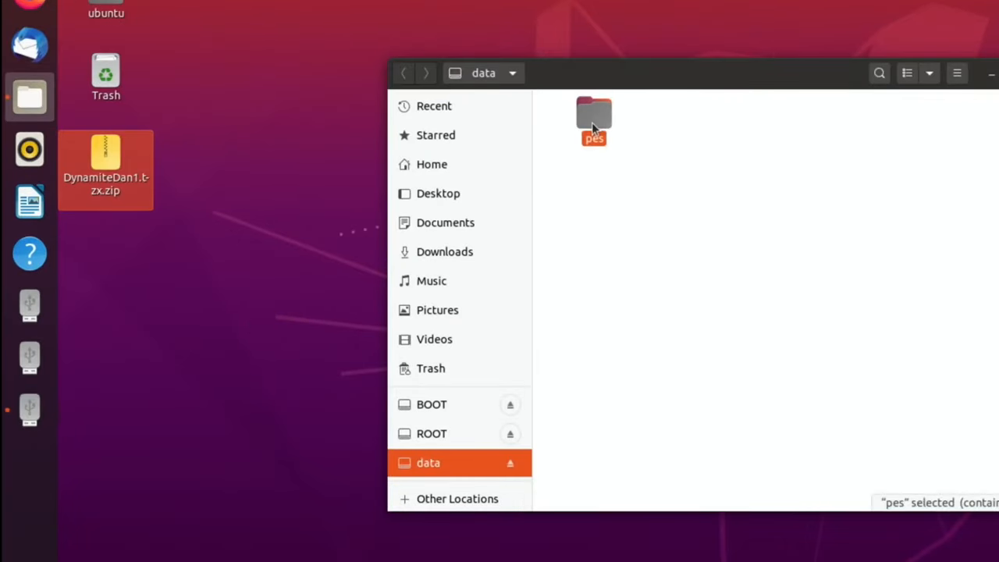
double_click(593, 117)
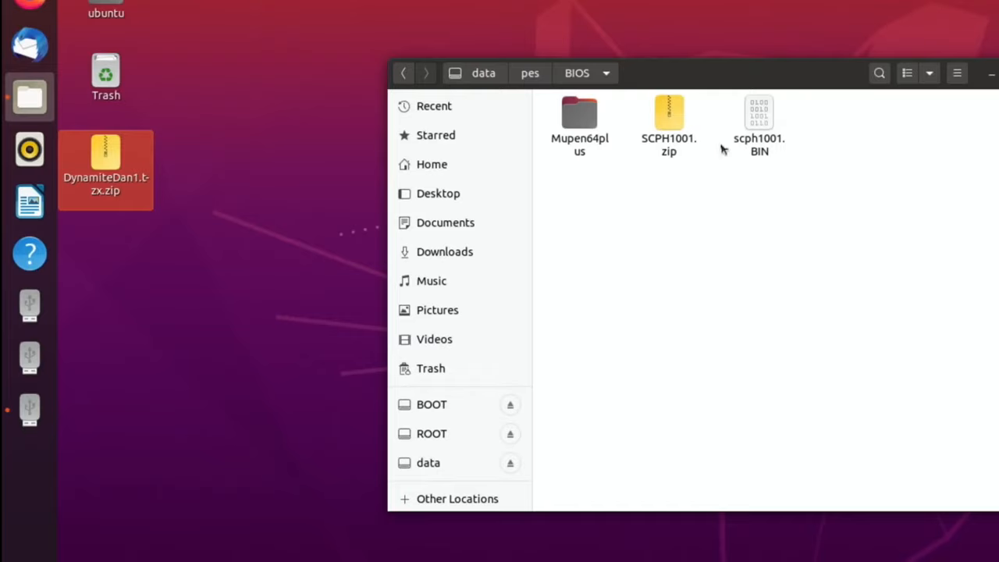
mouse_move(748, 140)
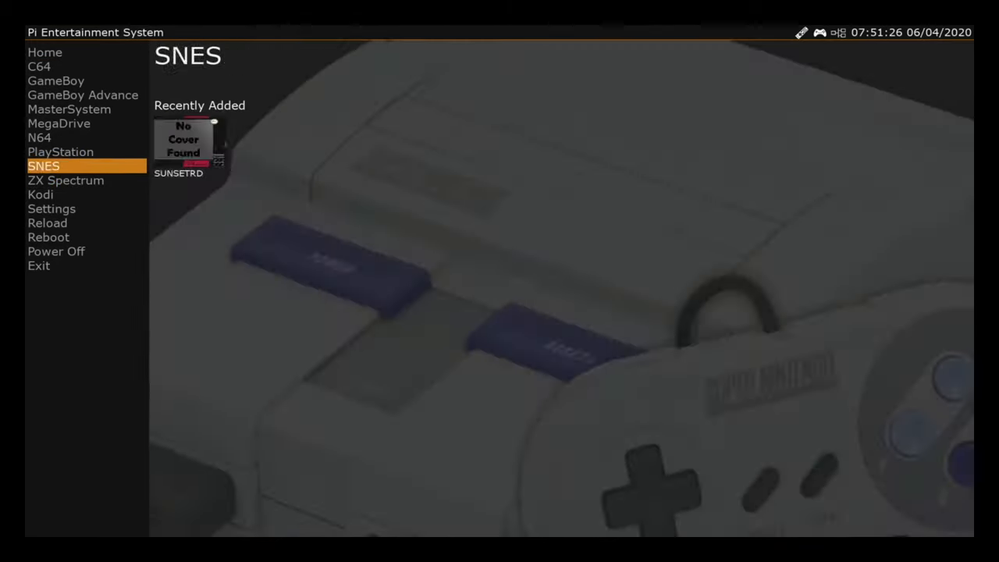
Run Settings > Update Games > Begin Scan to pick up new games.
click(51, 208)
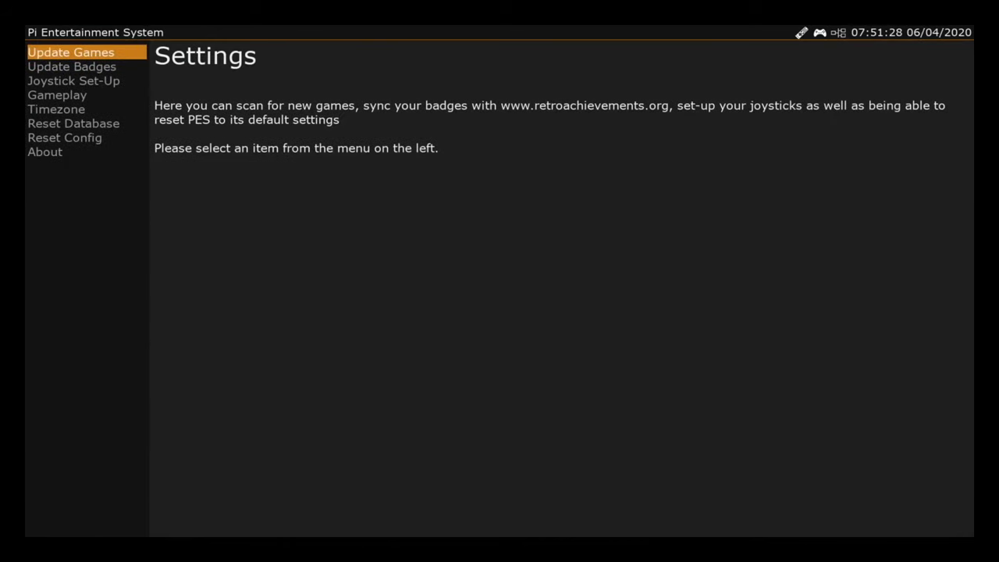
click(70, 52)
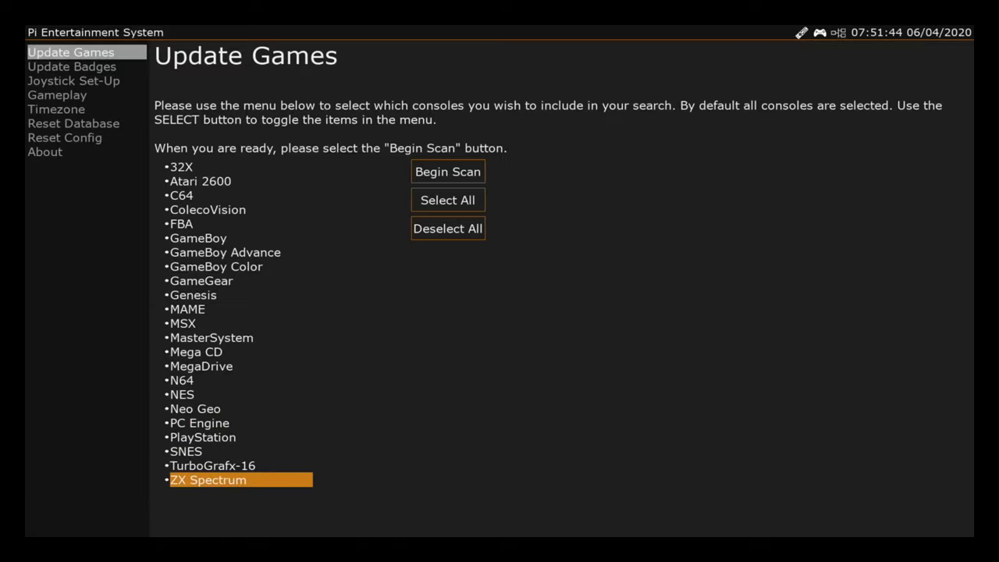
click(447, 171)
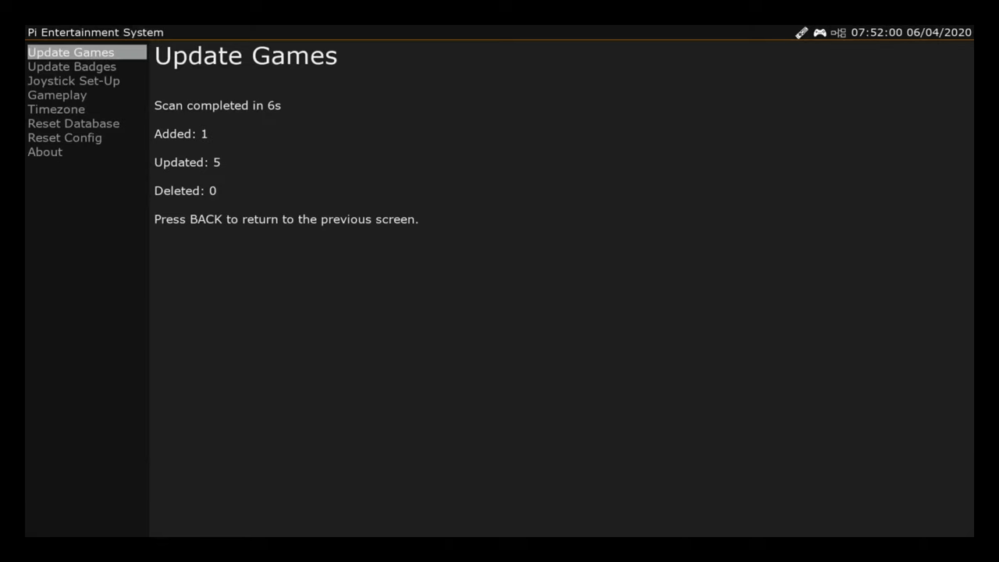
Return to the PES main menu and open the ZX Spectrum game library.
key(Back)
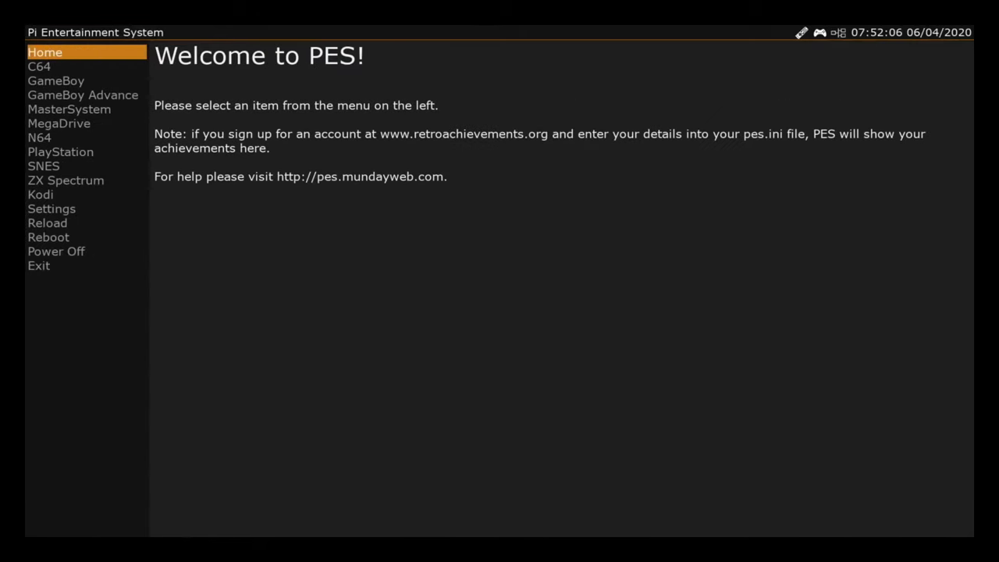
click(43, 165)
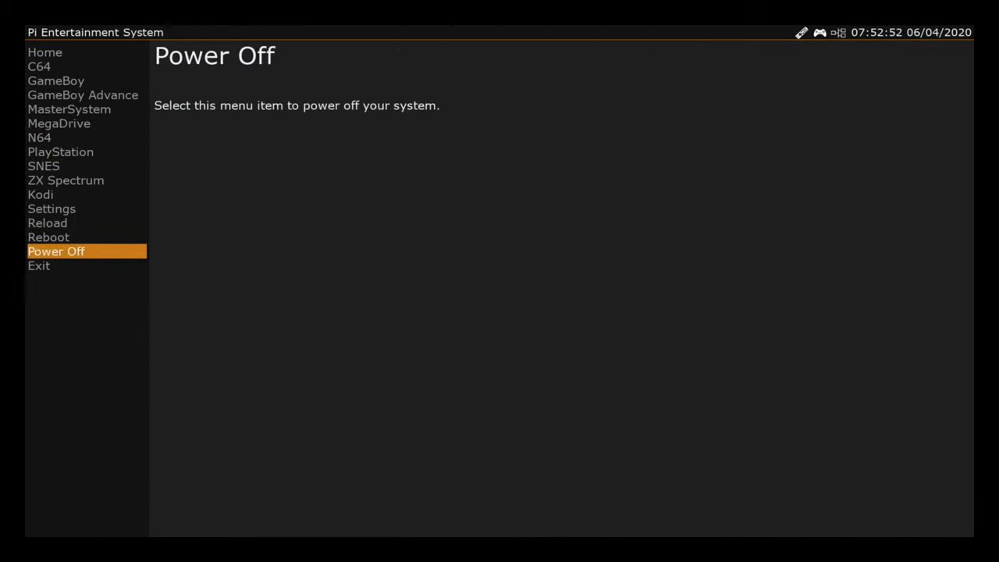
click(65, 180)
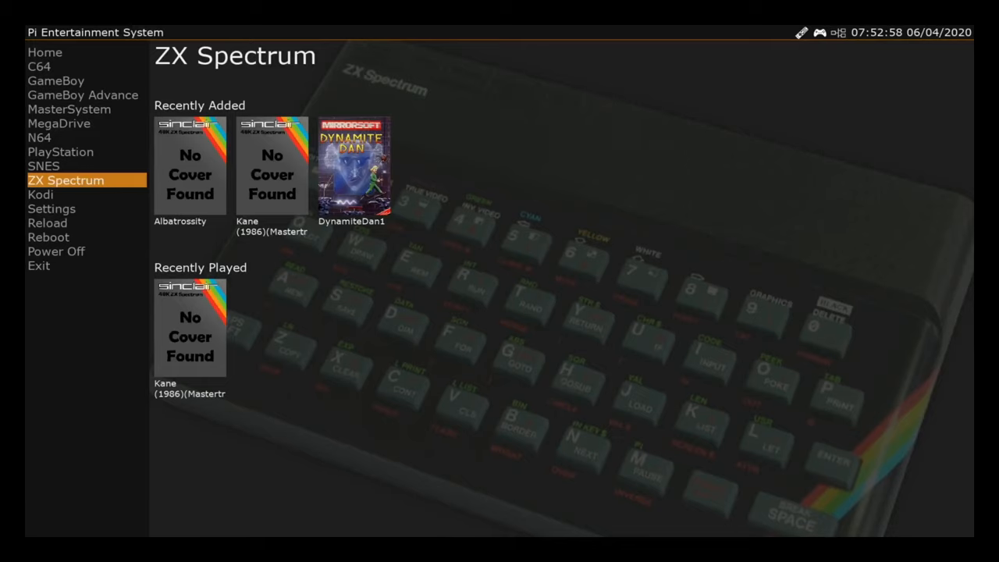
click(60, 151)
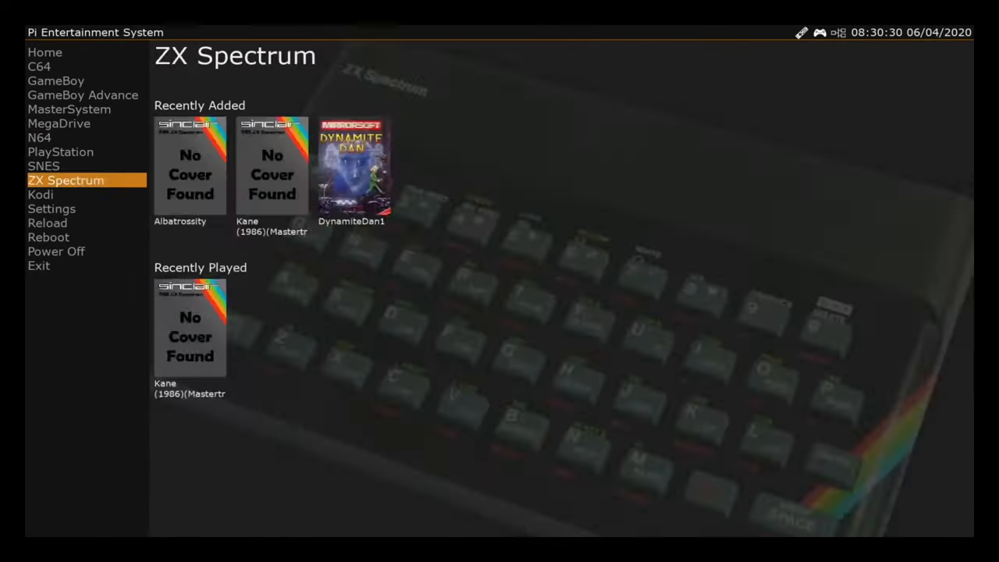
click(52, 209)
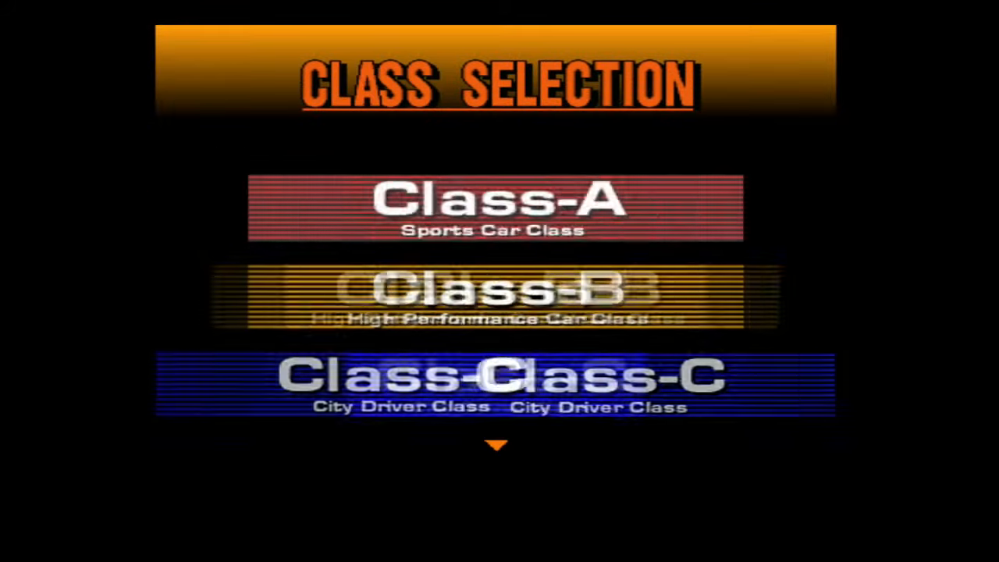
Choose a car class, pick the Chevrolet Corvette Coupe, and start the race.
click(495, 208)
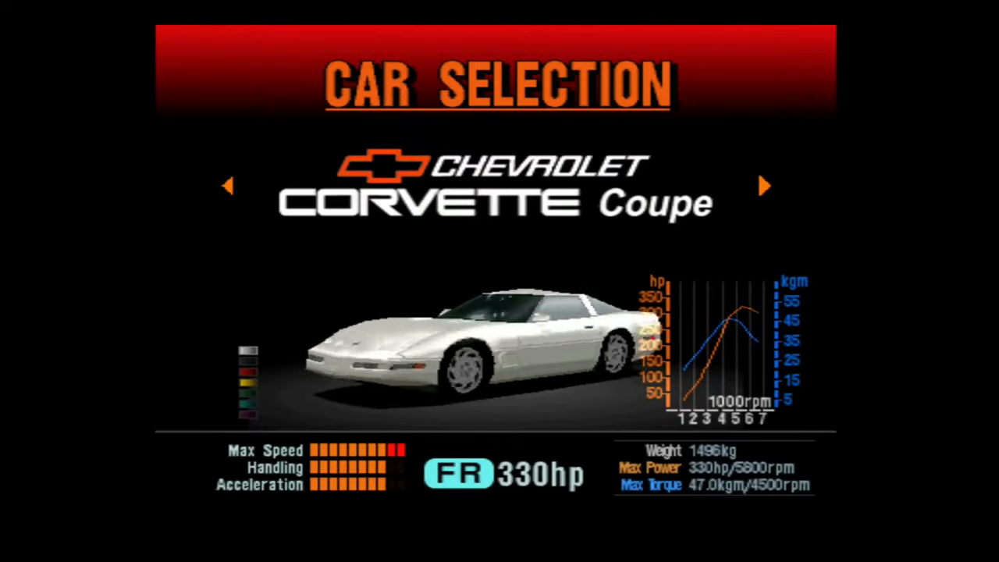
click(765, 186)
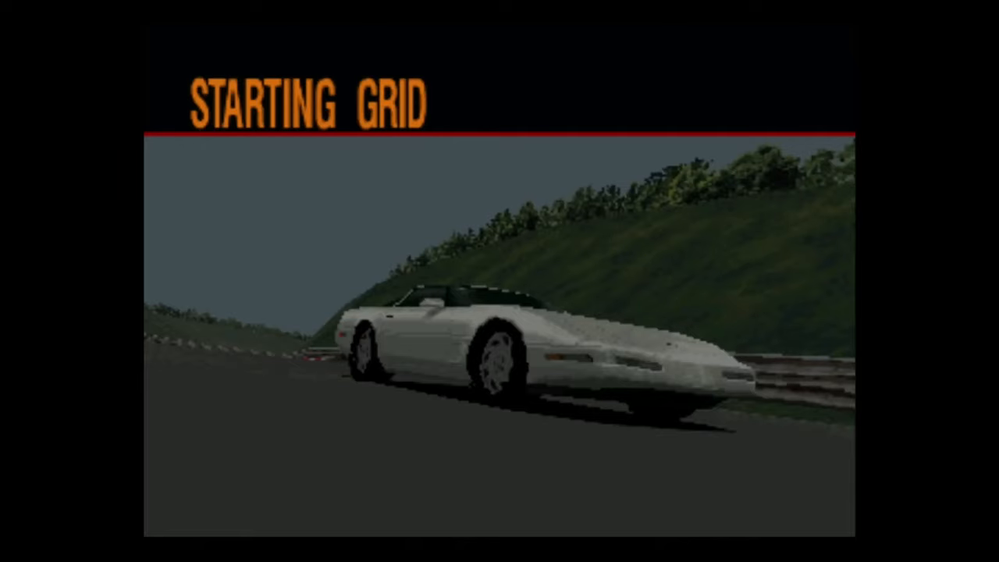
key(Return)
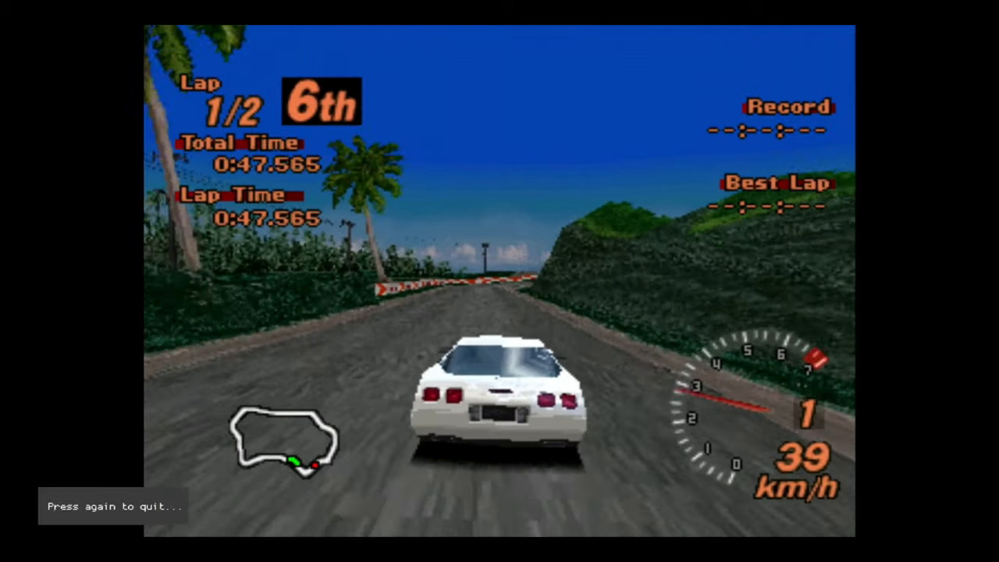
key(Escape)
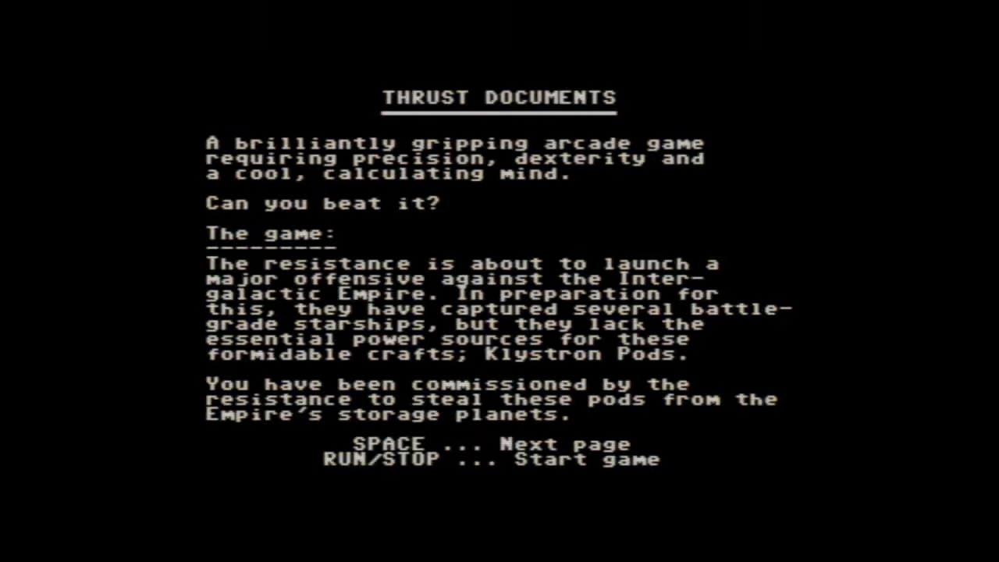
Page through the Thrust documents, including controls and credits, with SPACE.
key(space)
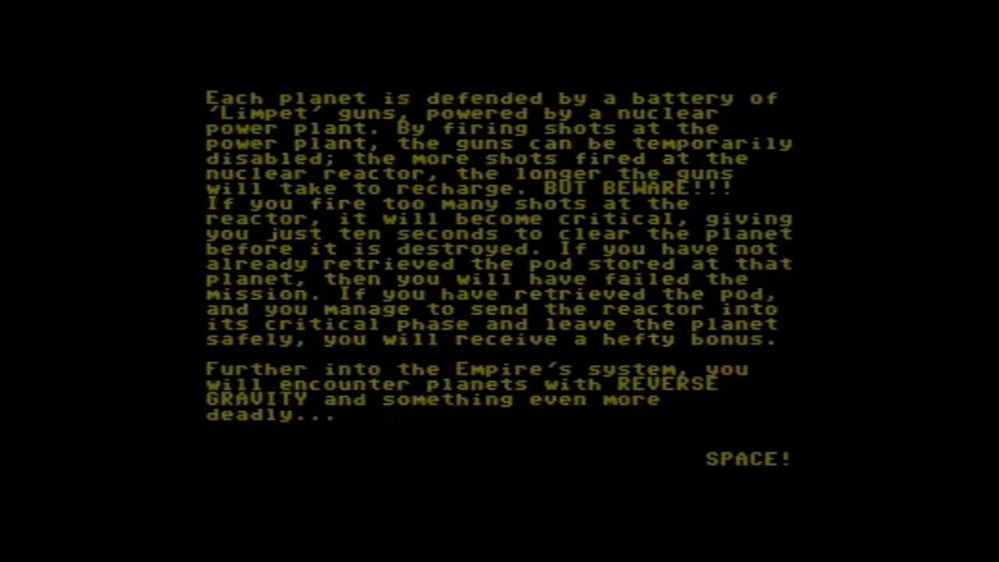
key(space)
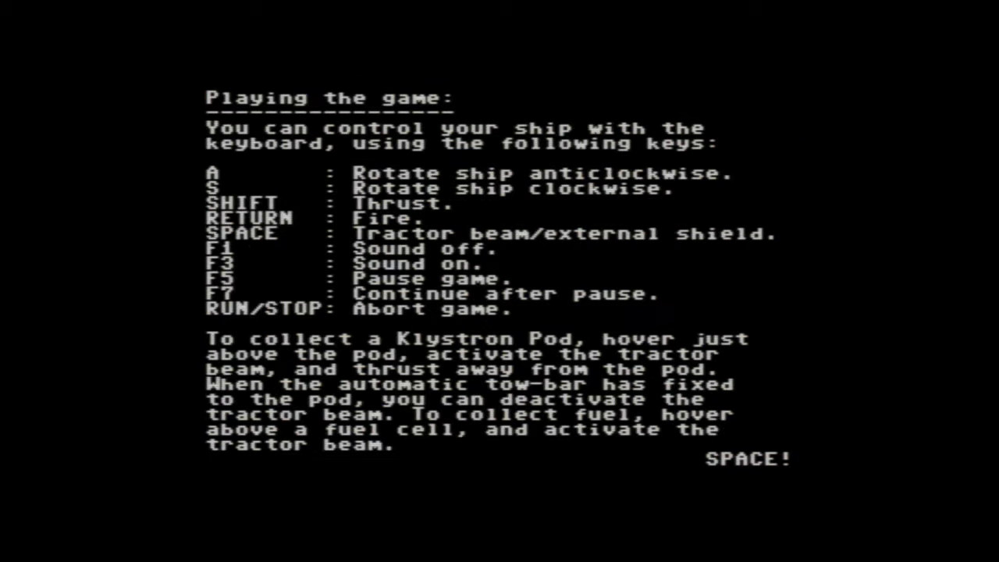
key(space)
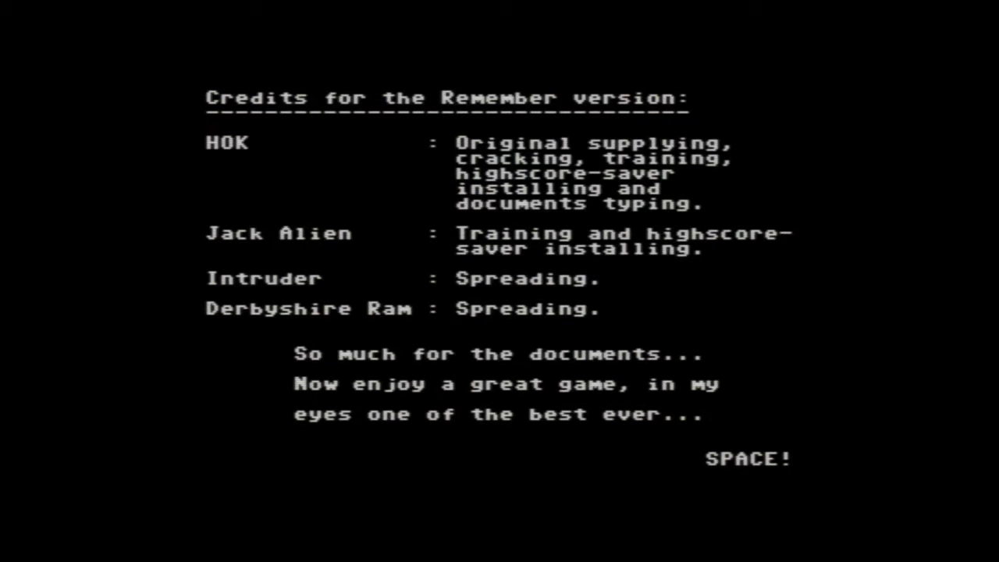
key(space)
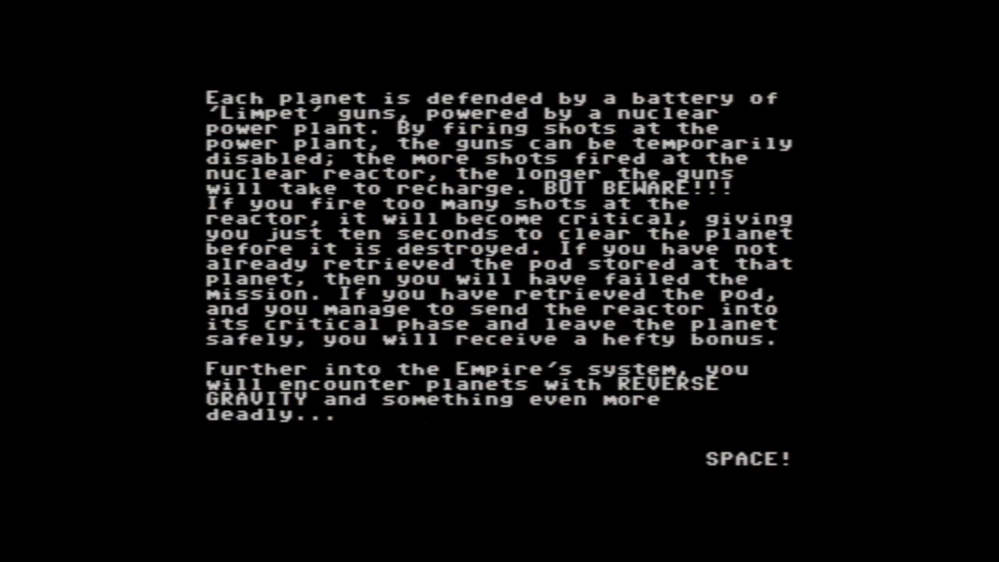
key(space)
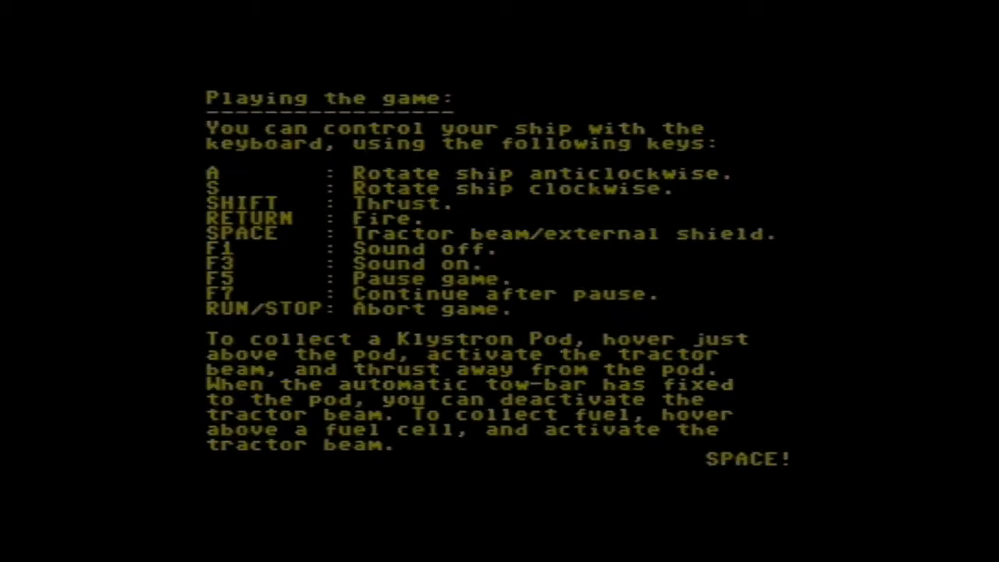
key(space)
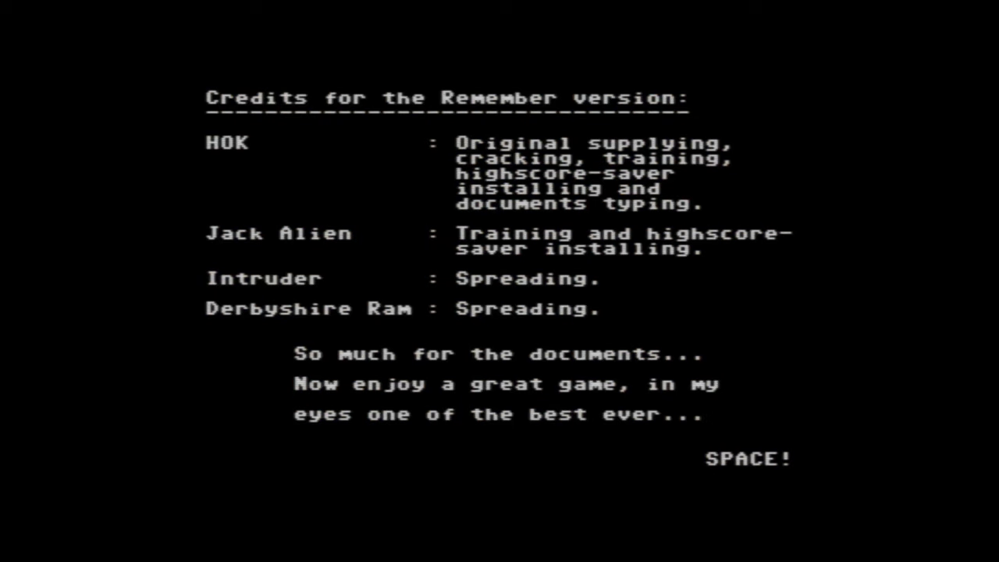
key(space)
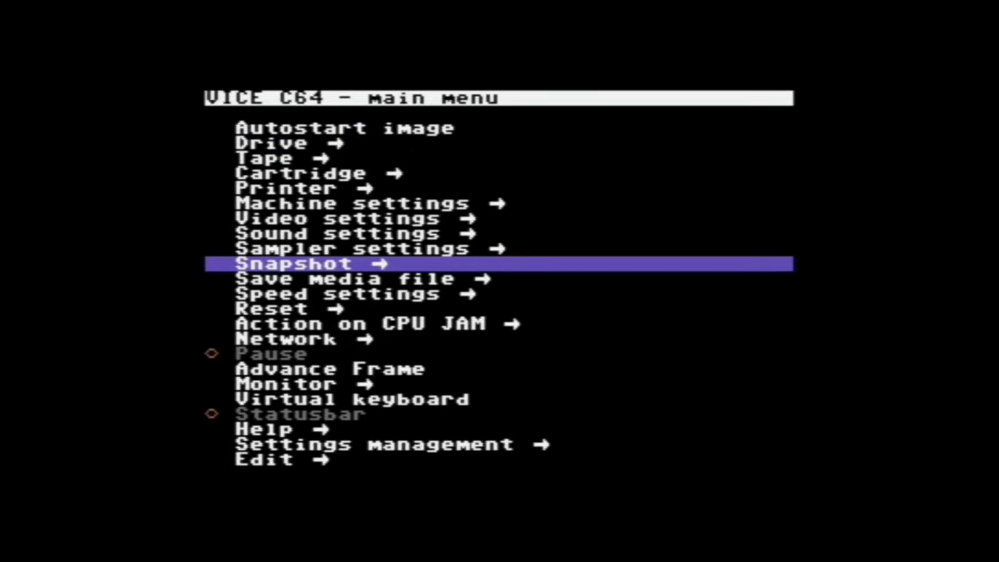
Bring up the on-screen C64 keyboard and skip the documents to the title screen.
key(Down)
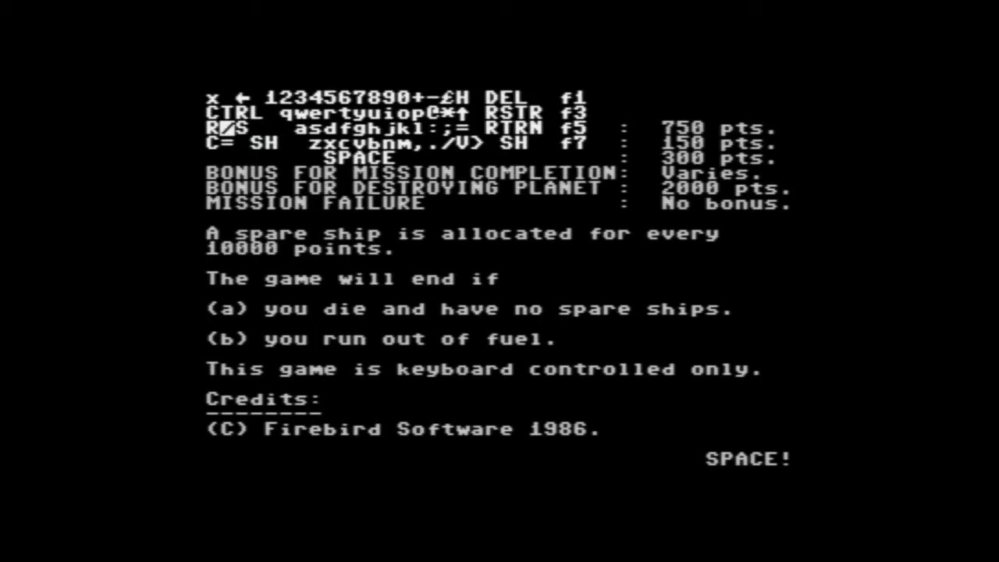
key(space)
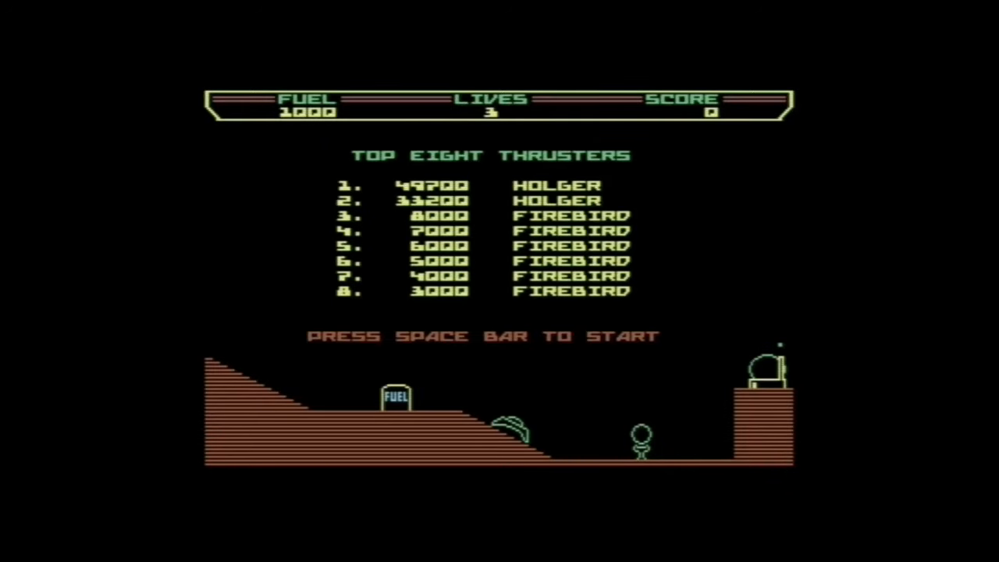
Press space on the Thrust title screen to start a new game.
key(space)
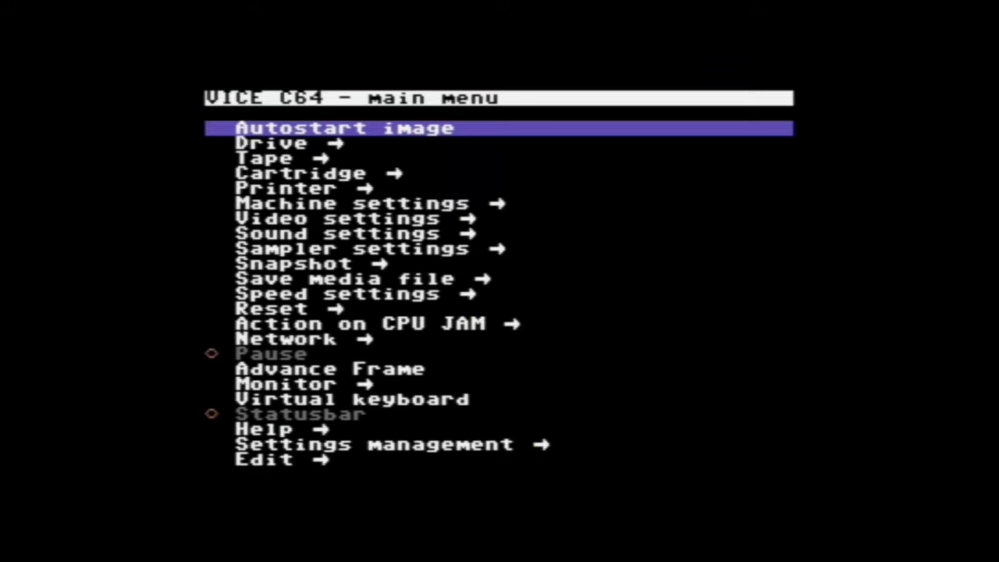
Move down through the VICE main menu entries and jump back to the top.
key(Down)
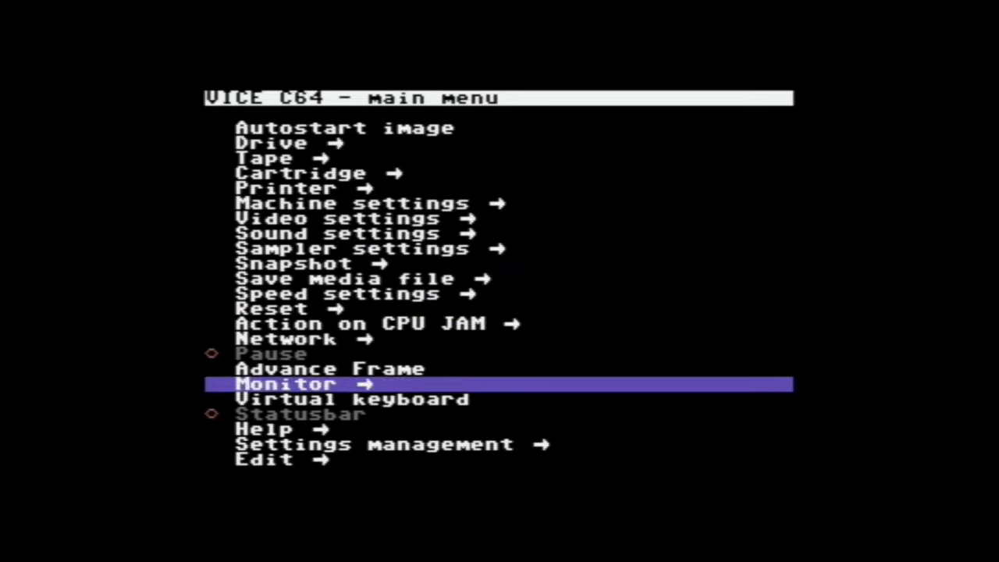
key(Home)
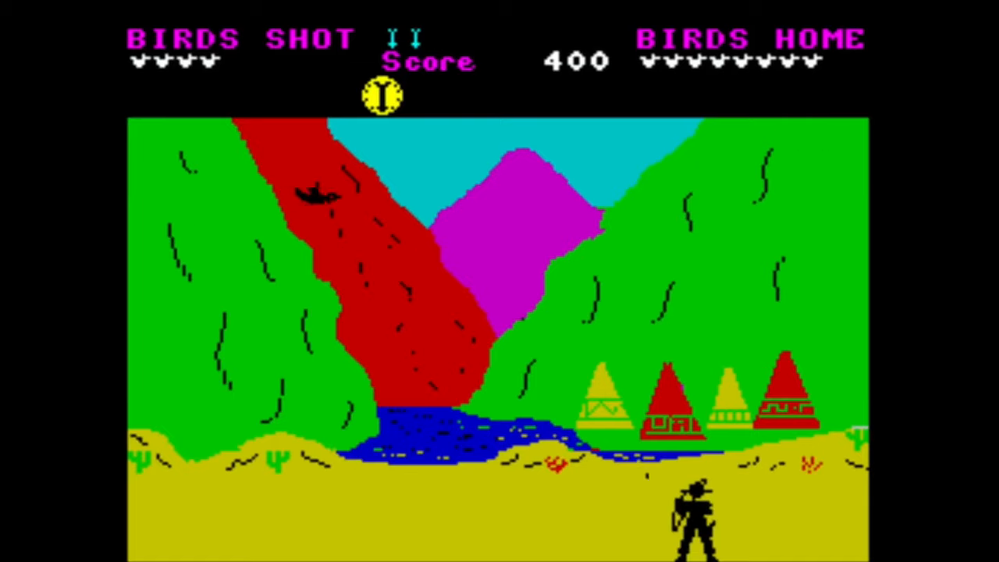
Fire the bow with Space to shoot birds in Kane's canyon stage.
key(space)
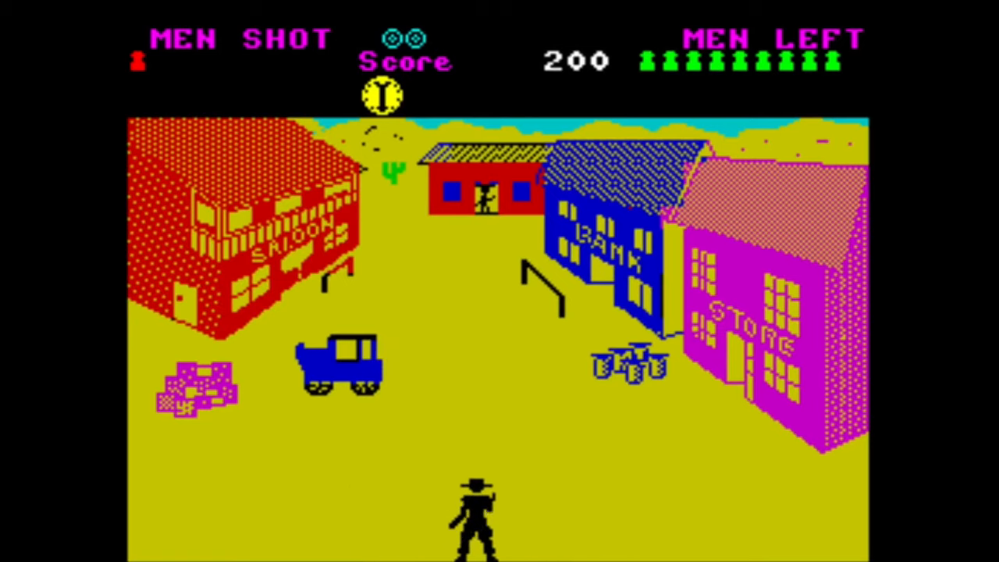
Shoot at the outlaws around the saloon, bank and store with Space.
key(space)
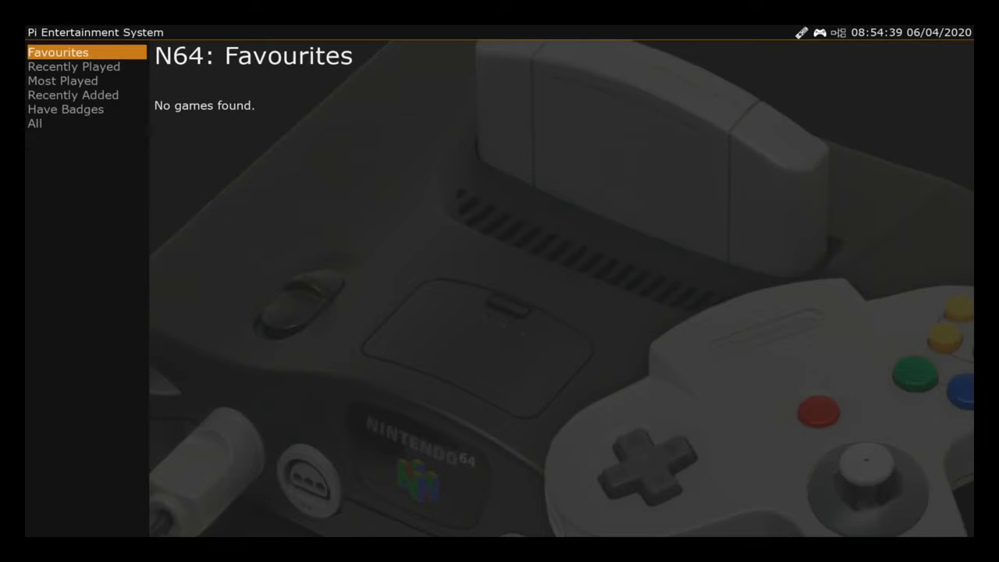
Choose 'All' in the N64 sidebar to list Mario Tennis and Tony Hawk's Pro Skater 3.
click(35, 122)
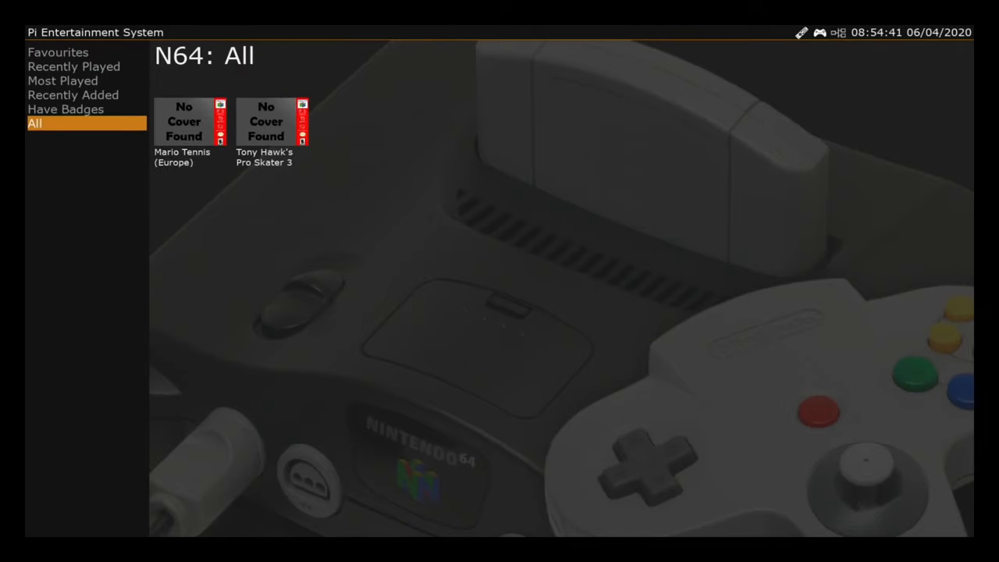